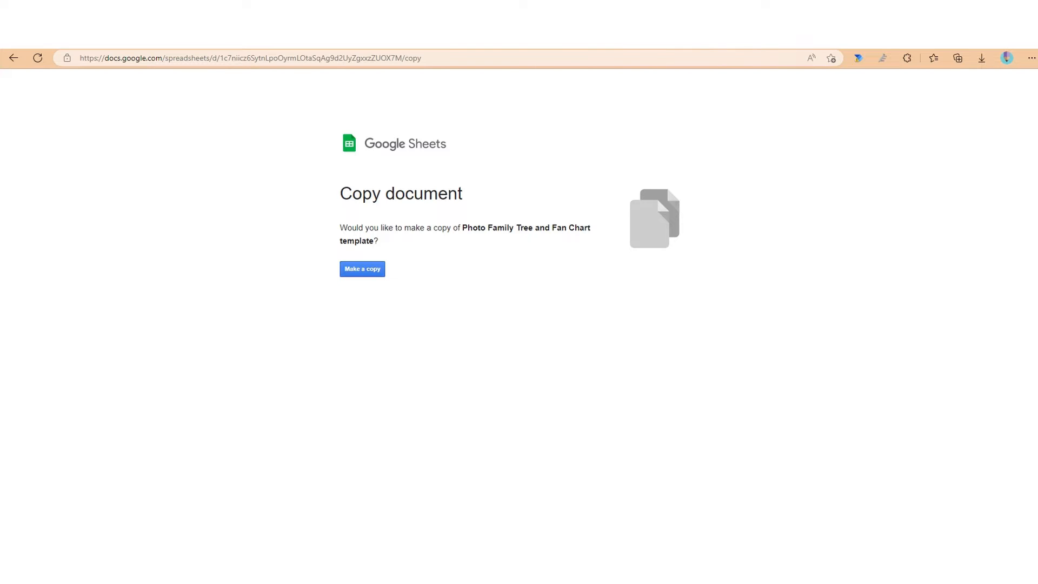
- Make a personal copy of the Photo Family Tree and Fan Chart template
click(363, 269)
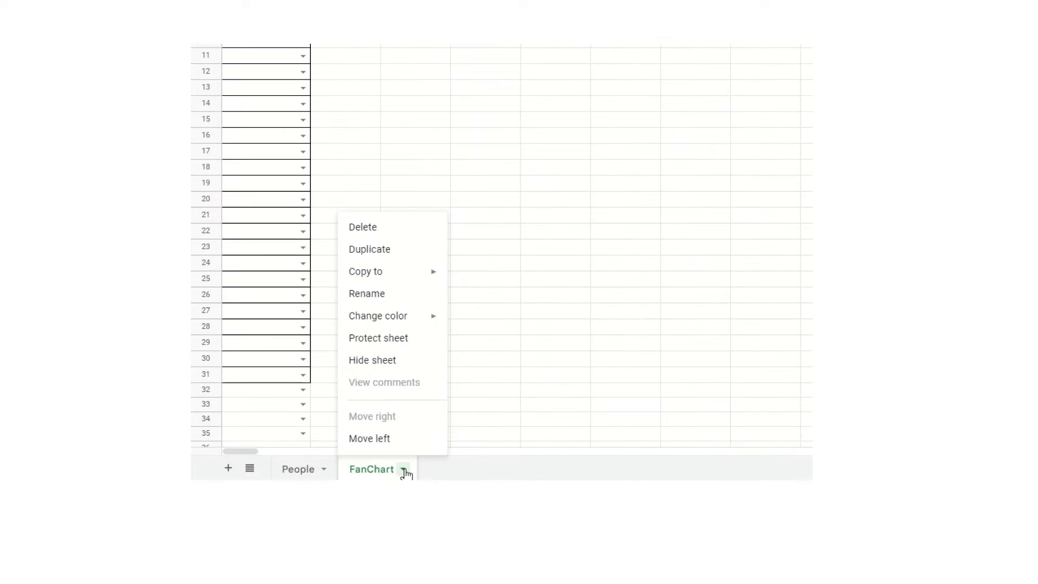
mouse_move(381, 359)
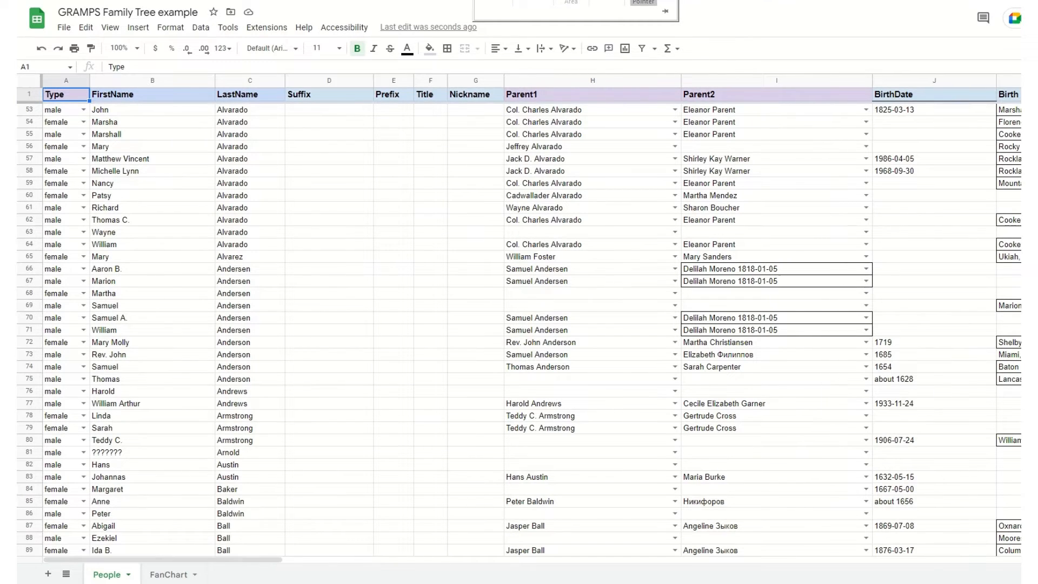
click(168, 574)
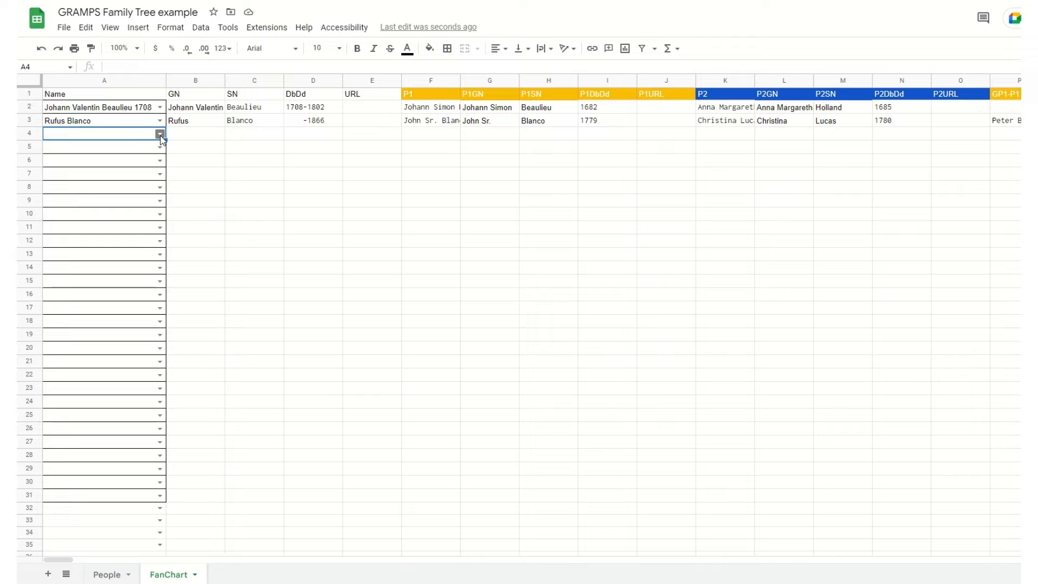
click(160, 133)
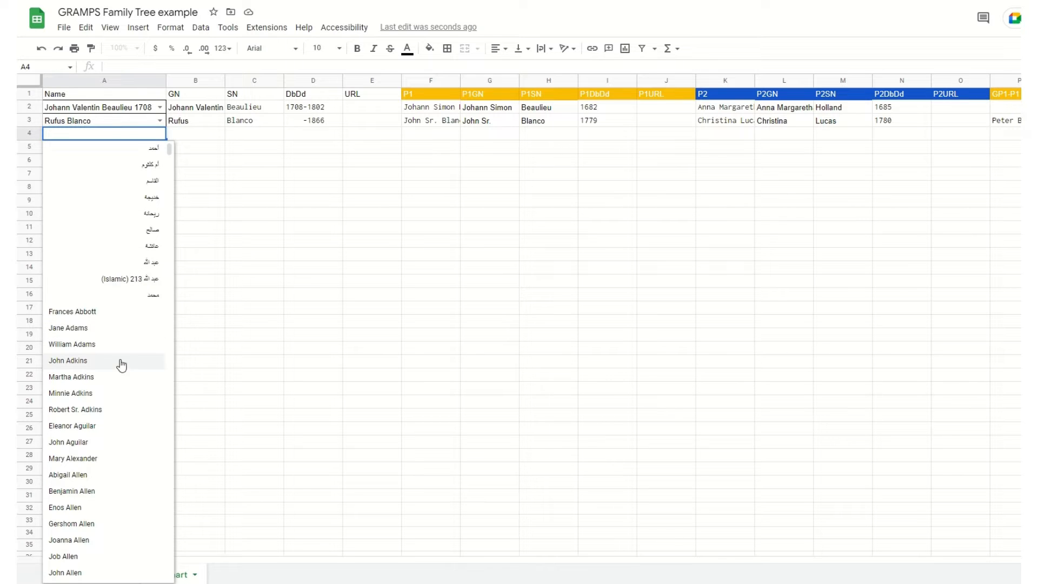
click(72, 377)
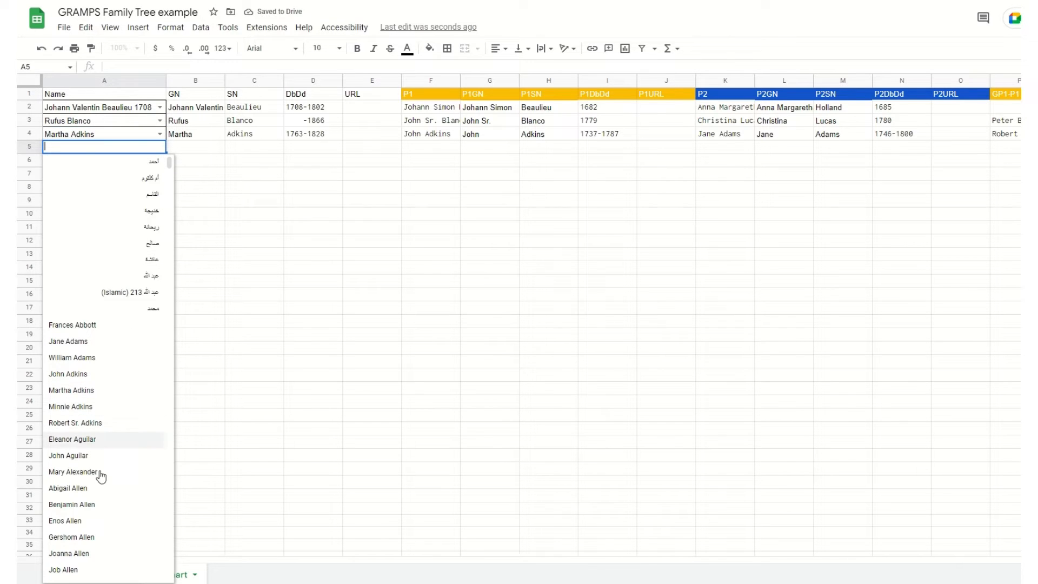
click(72, 505)
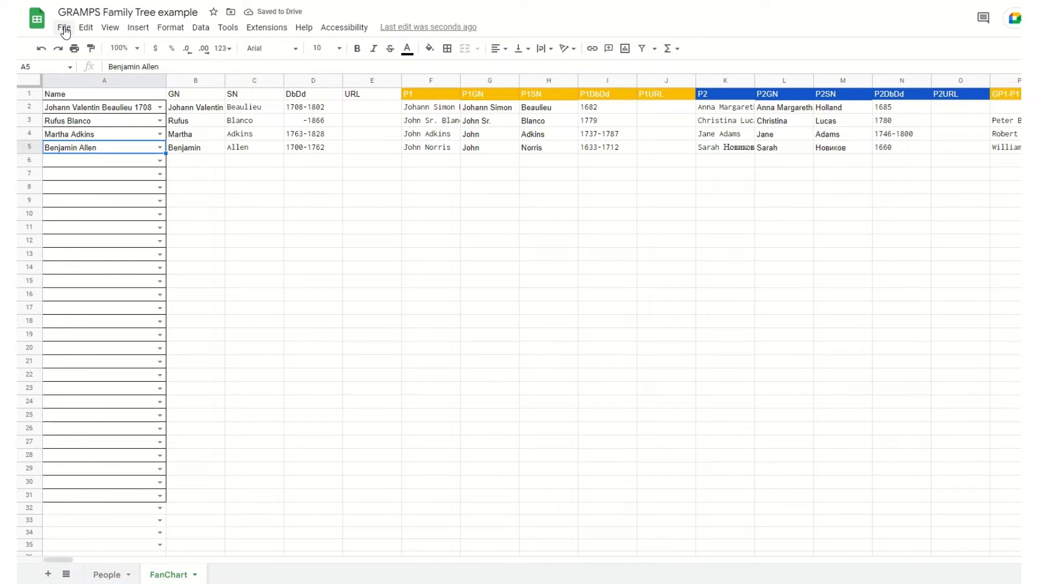
- Start downloading the FanChart sheet as a CSV file from the File menu
click(64, 27)
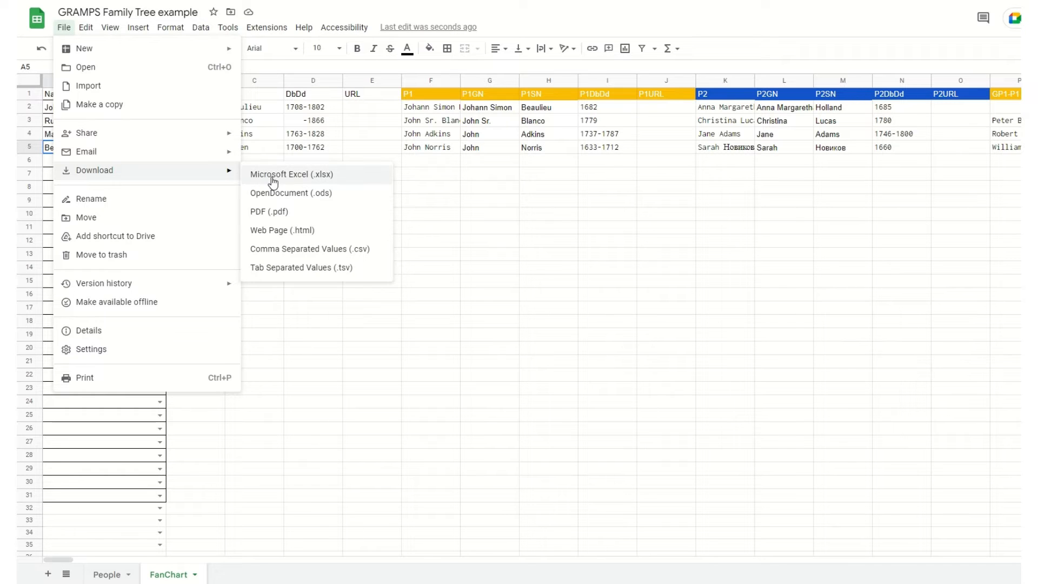
mouse_move(331, 251)
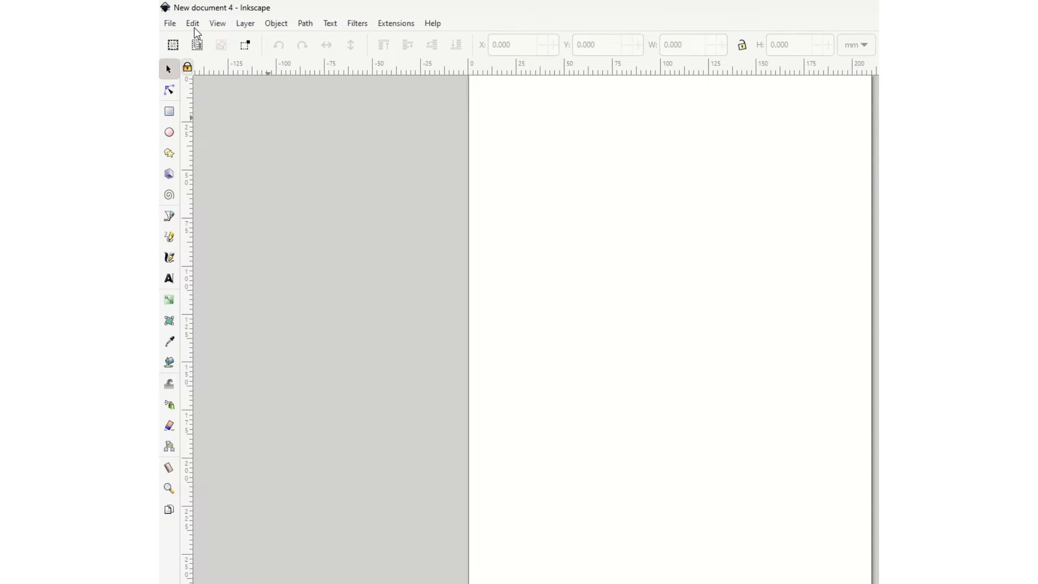
- Open the user extensions folder from Preferences > System, showing the next_gen .inx and .py files
click(193, 22)
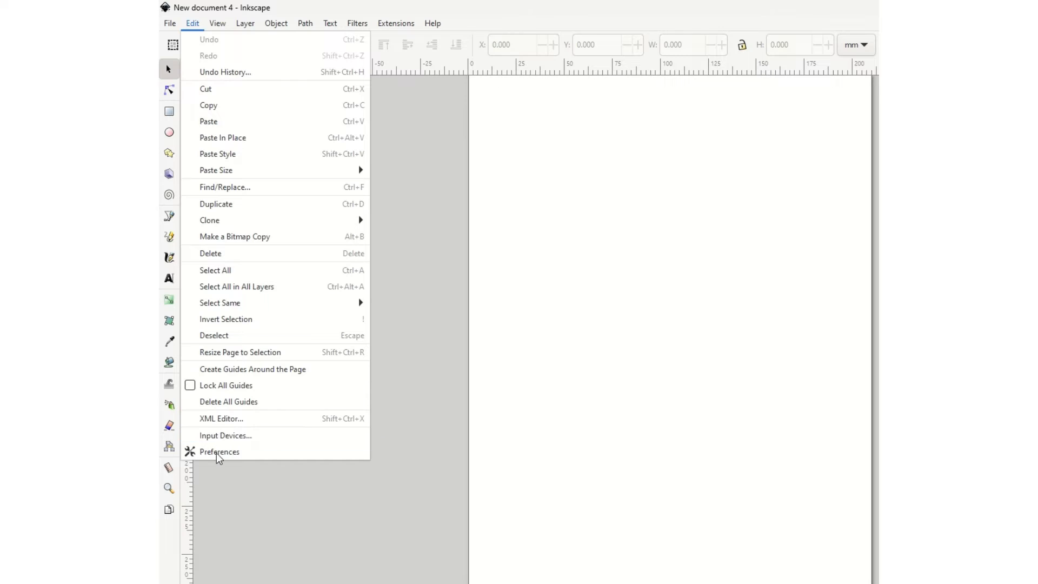
click(220, 452)
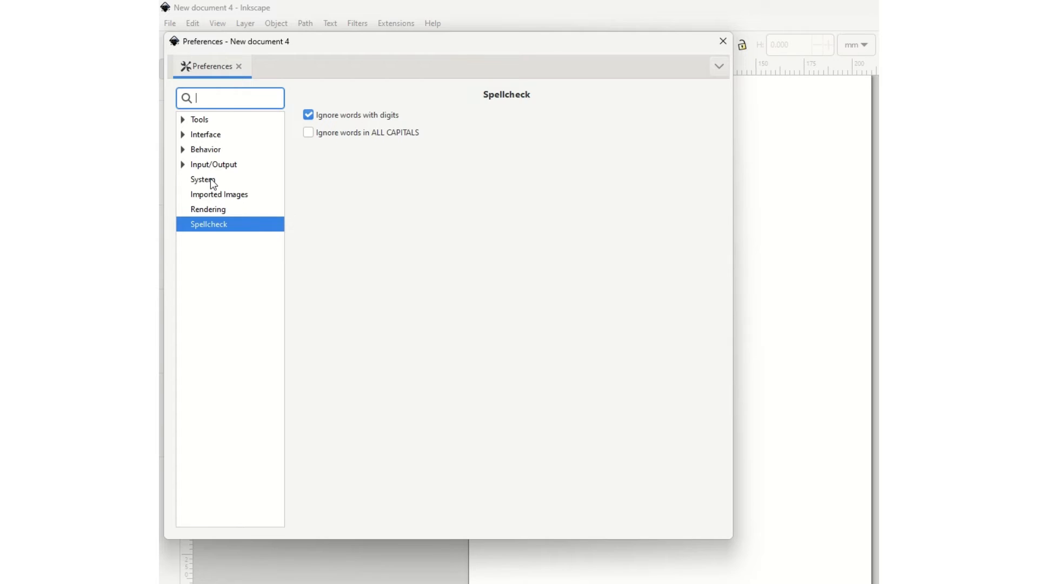
click(202, 178)
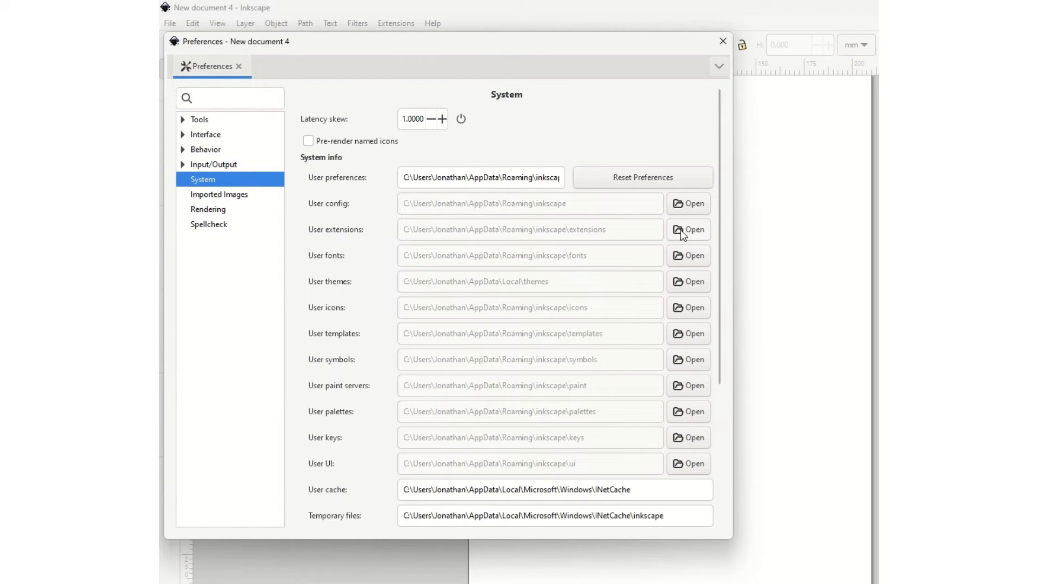
click(687, 229)
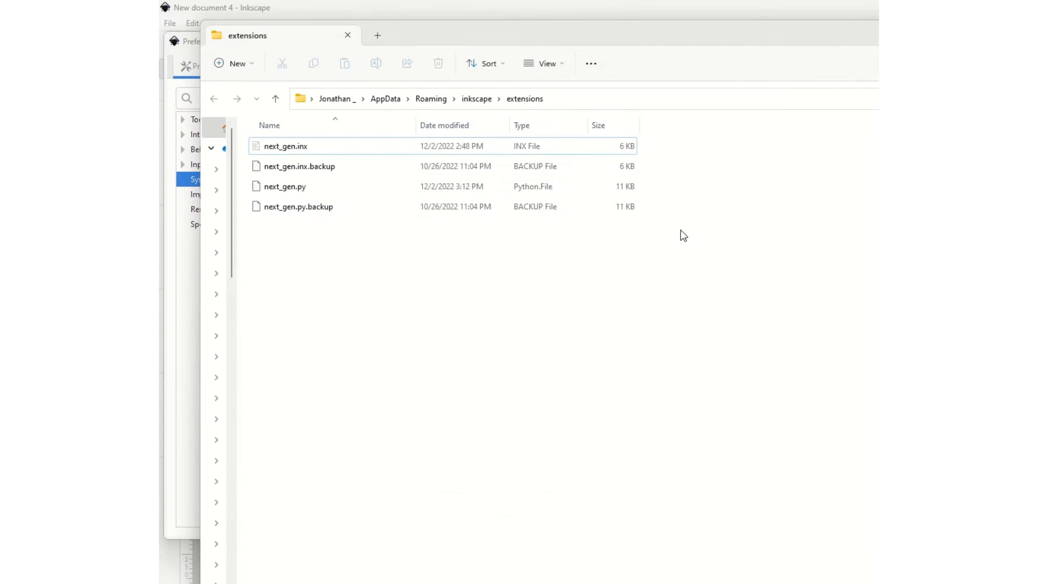
click(298, 205)
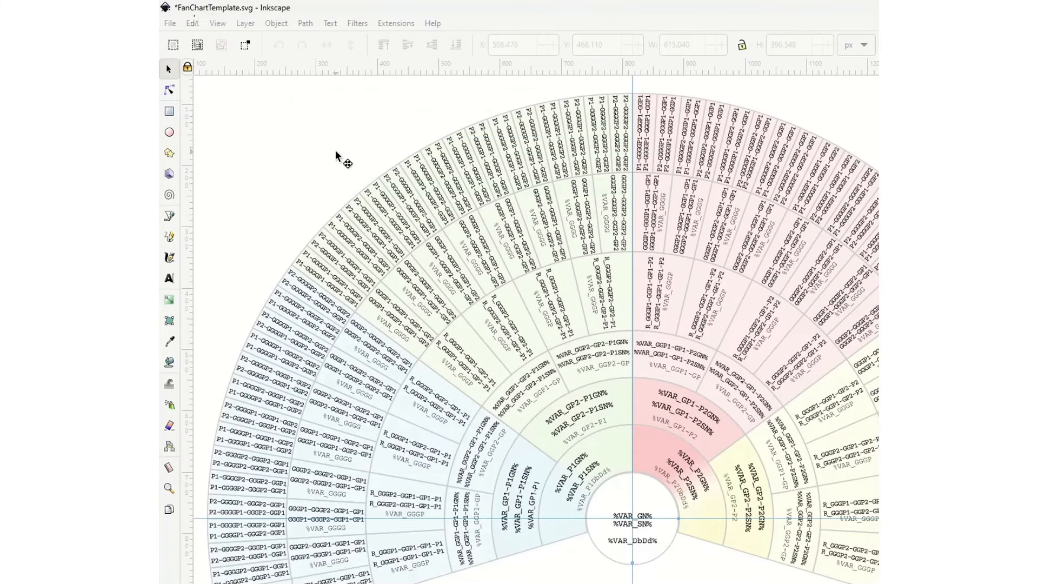
- Launch the NextGenerator batch export dialog from Extensions > Export
click(396, 23)
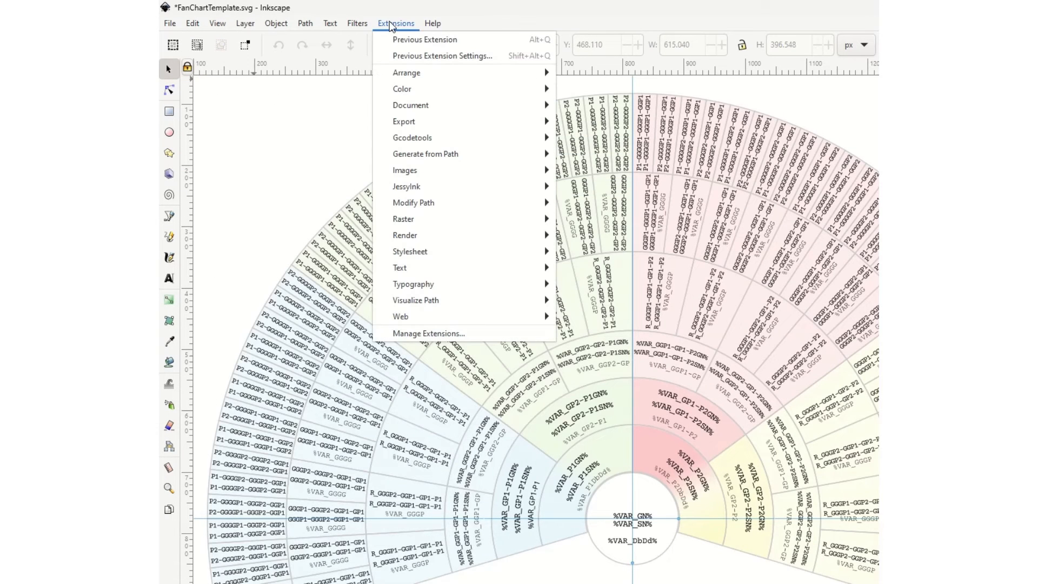
mouse_move(403, 121)
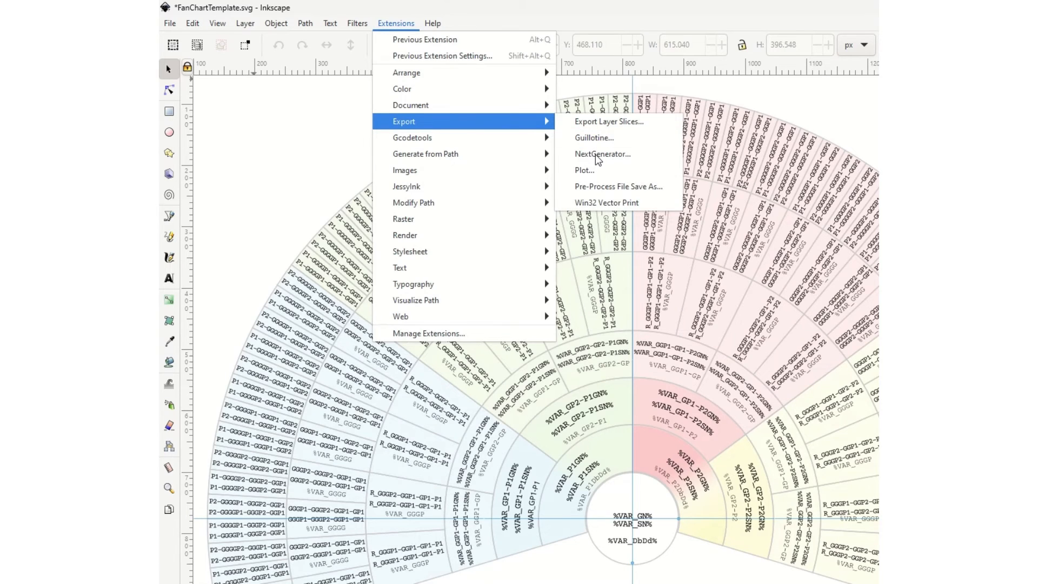
click(601, 153)
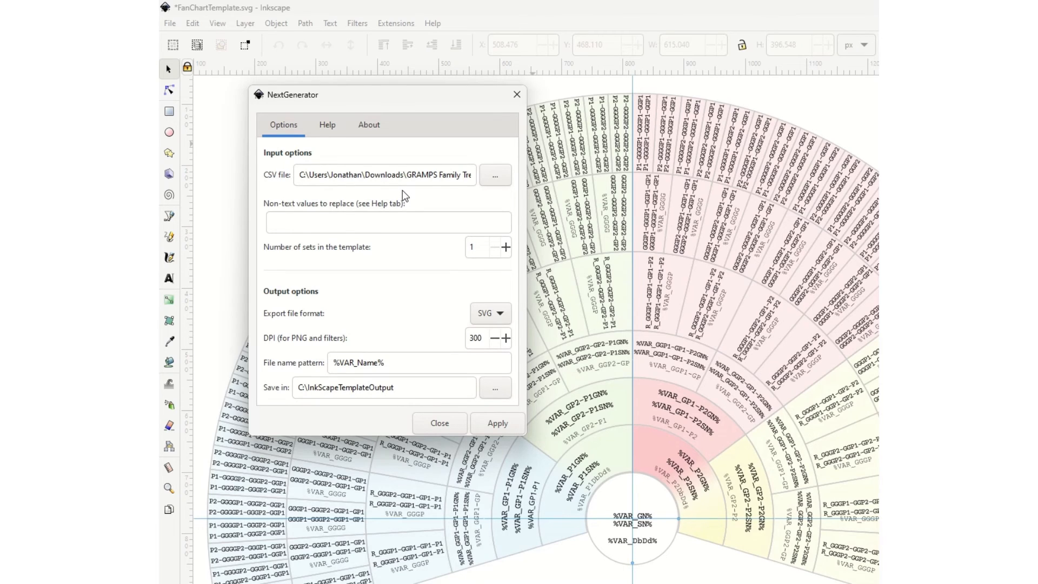
mouse_move(410, 314)
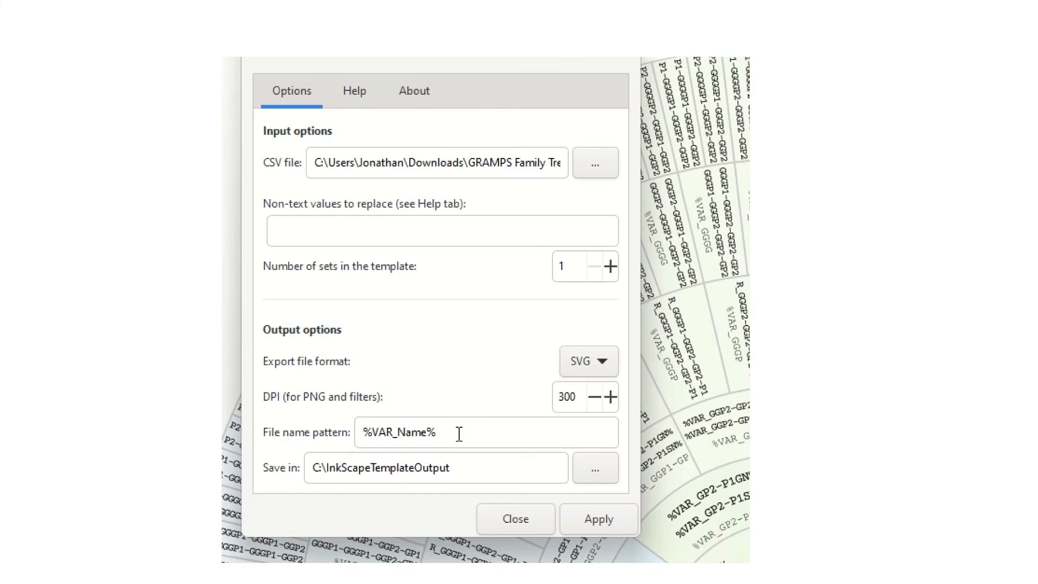
mouse_move(458, 432)
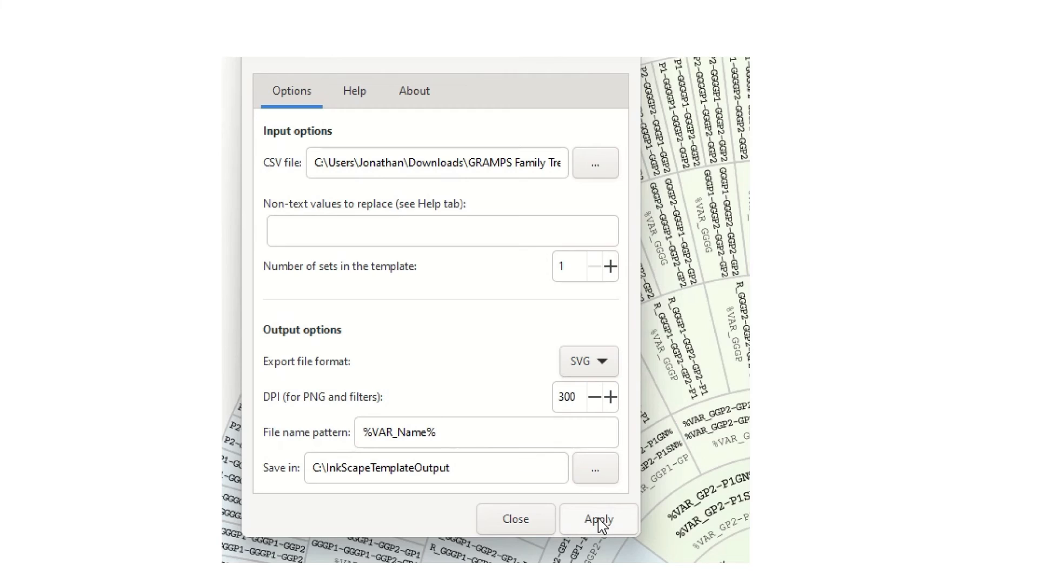
- Run NextGenerator with SVG format and %VAR_Name% pattern, producing one fan chart SVG per person
click(597, 518)
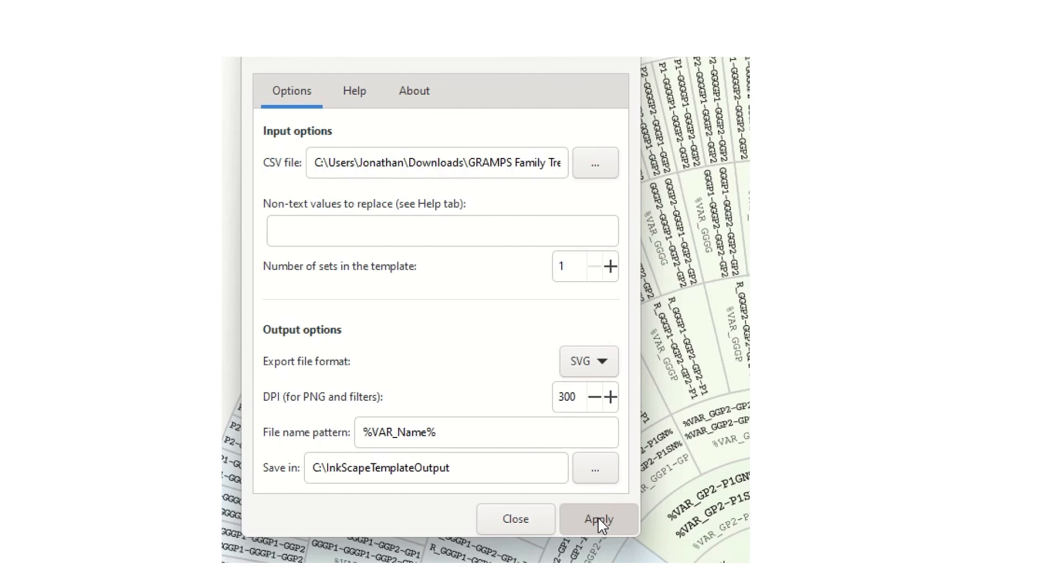
click(598, 518)
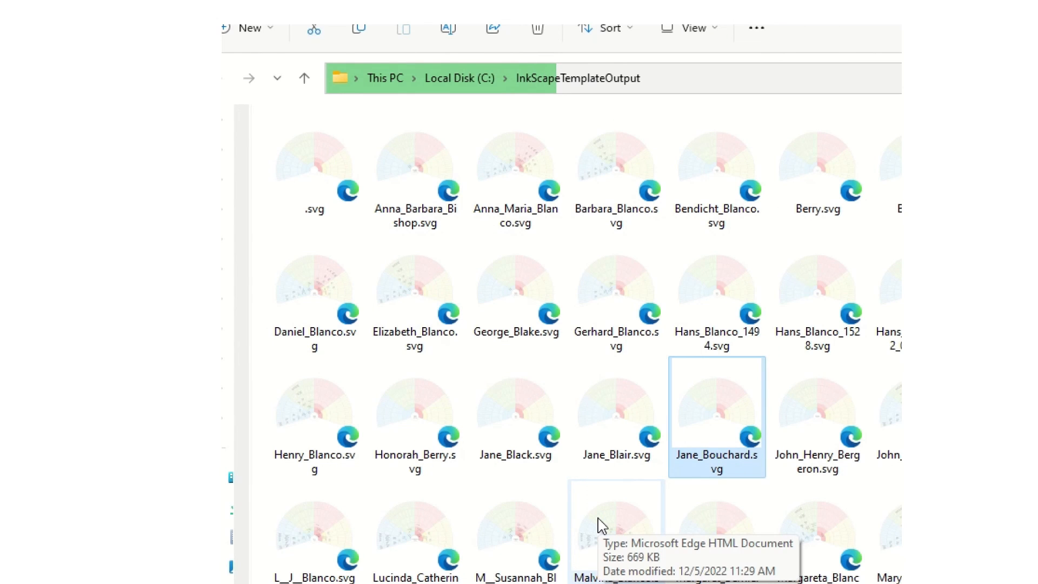
click(314, 162)
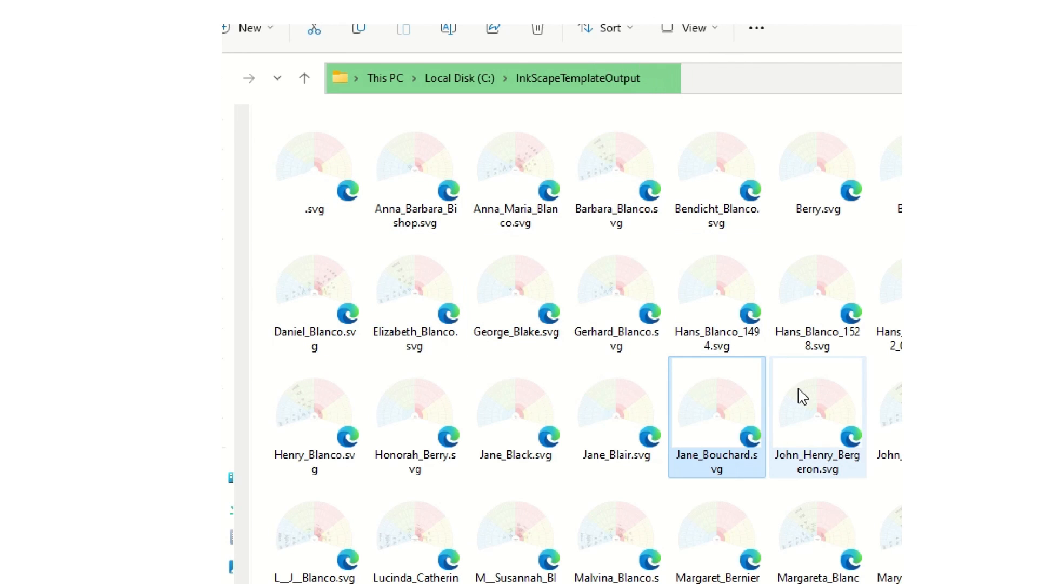
mouse_move(801, 394)
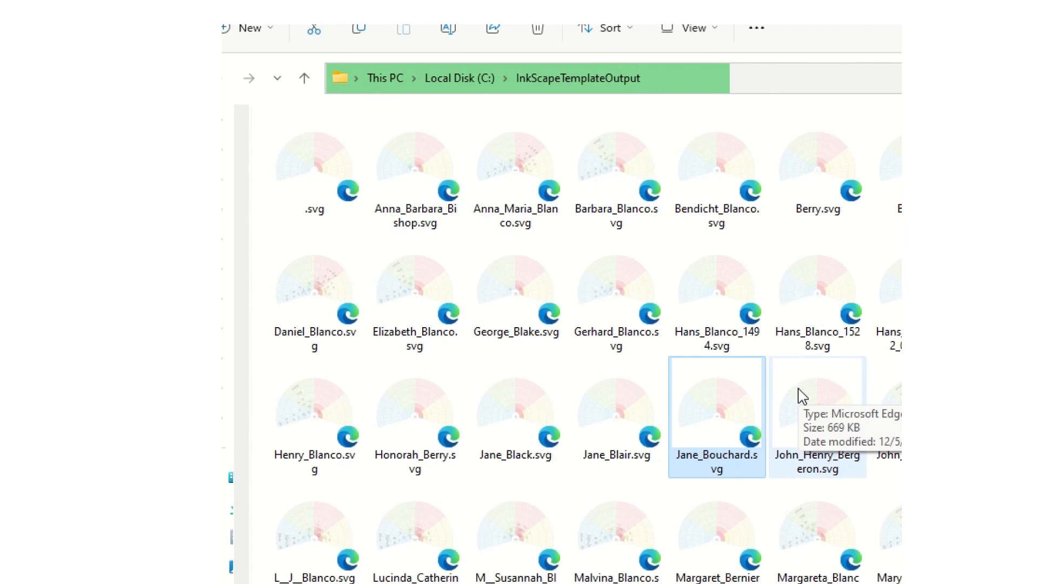